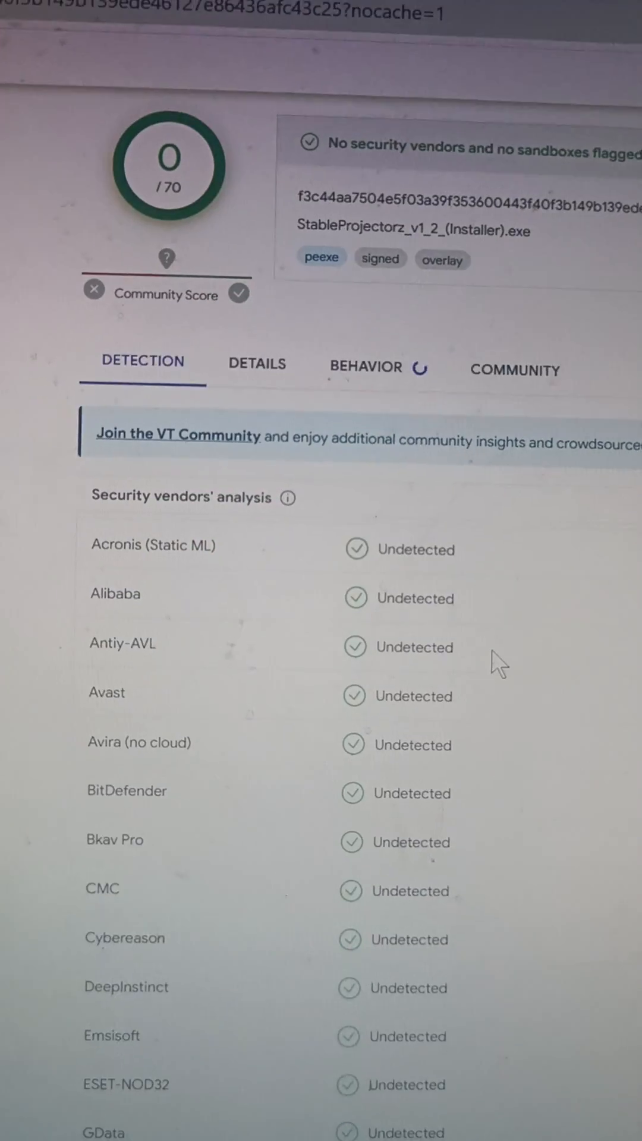
Step: Show the installer's digital signature details, confirming the signature is OK with a Sectigo countersignature
scroll("down", 3)
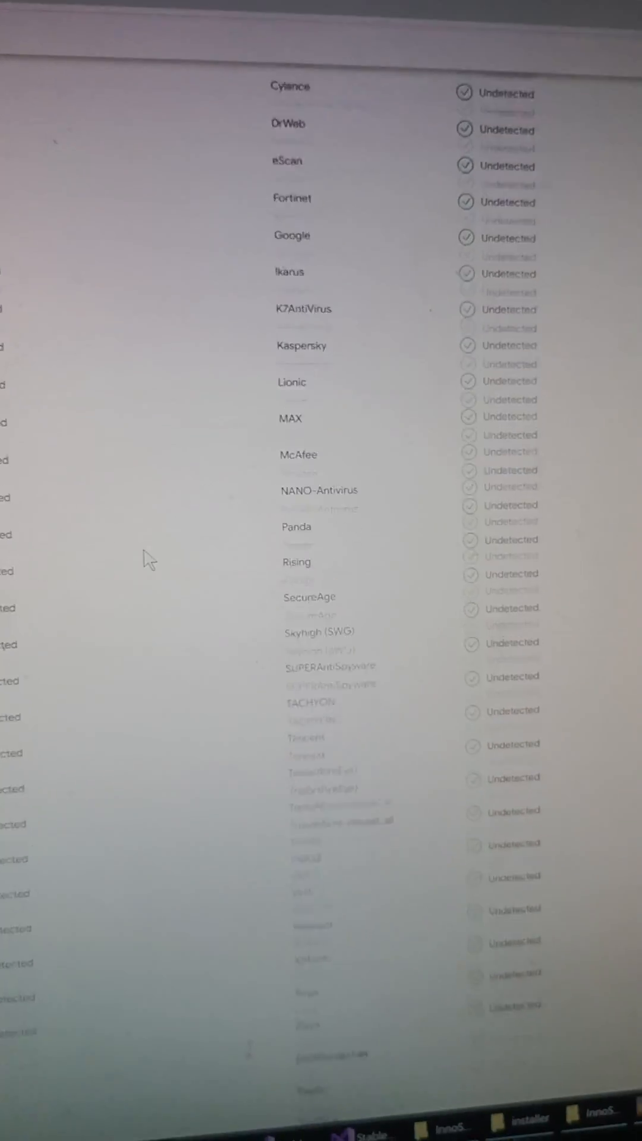
scroll("down", 3)
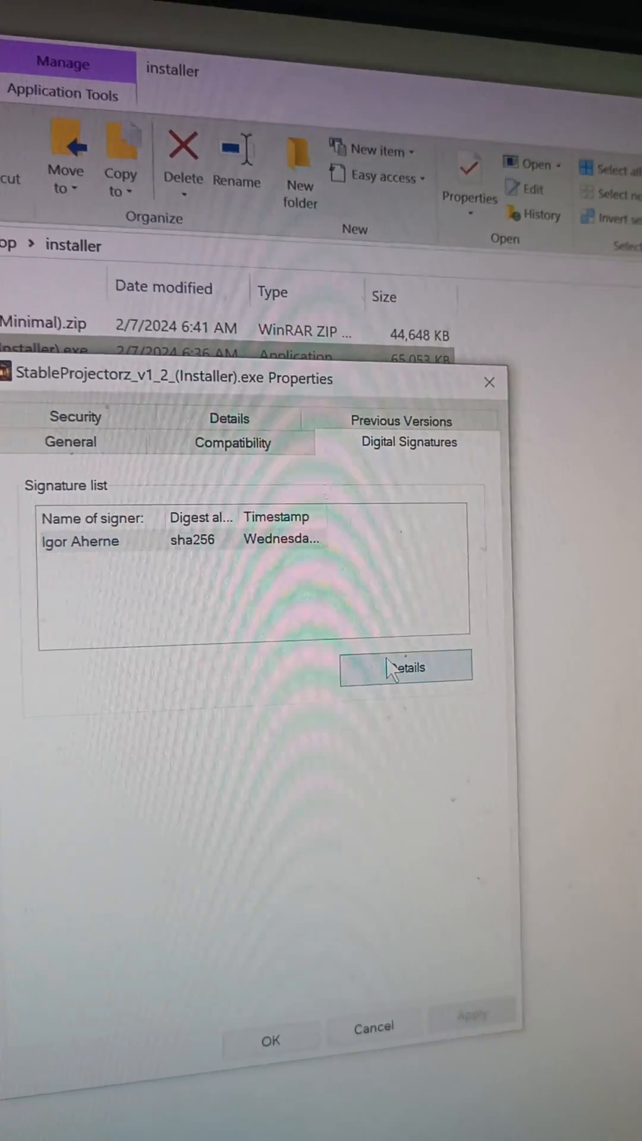
left_click(405, 665)
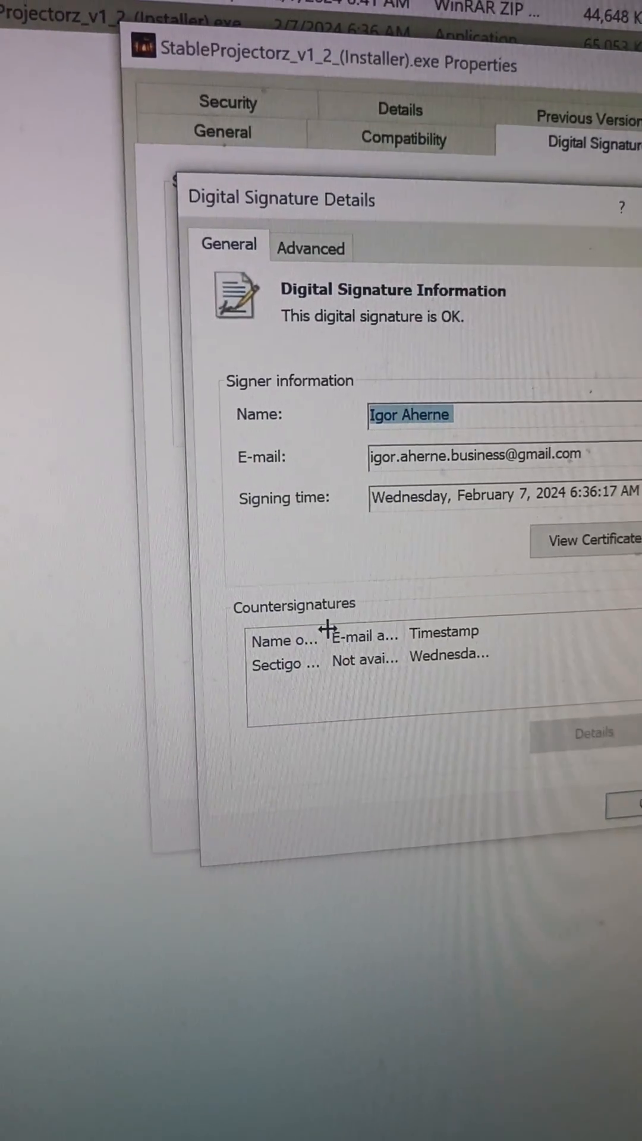
Step: Inspect the Sectigo countersignature's Advanced fields: version V2, Sectigo issuer, serial number, sha256 digest
left_click(320, 680)
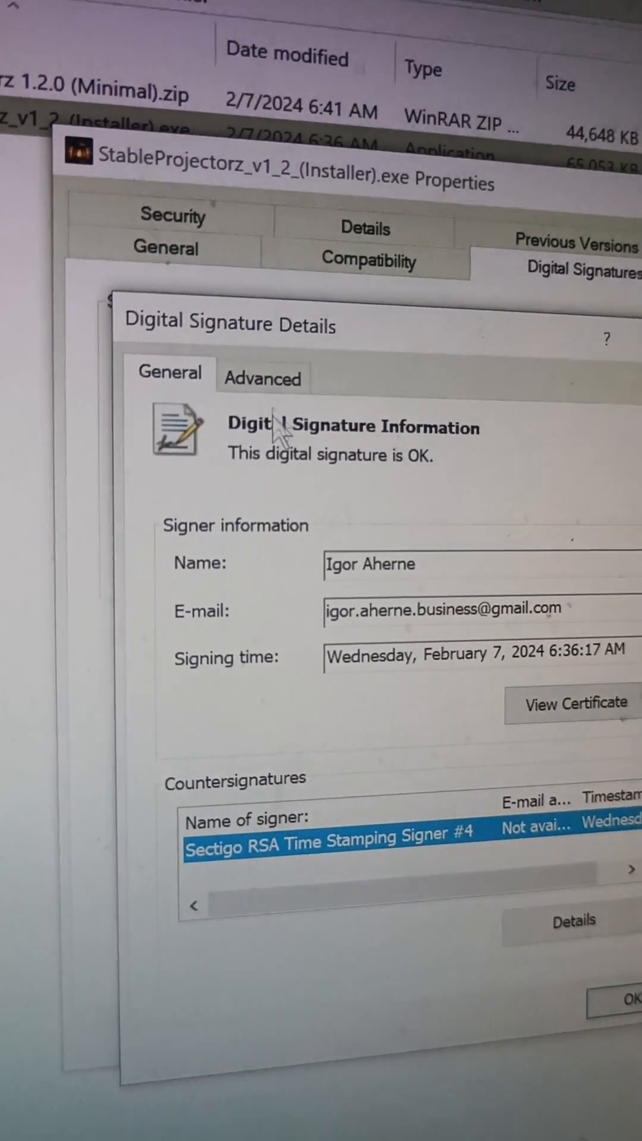
left_click(262, 378)
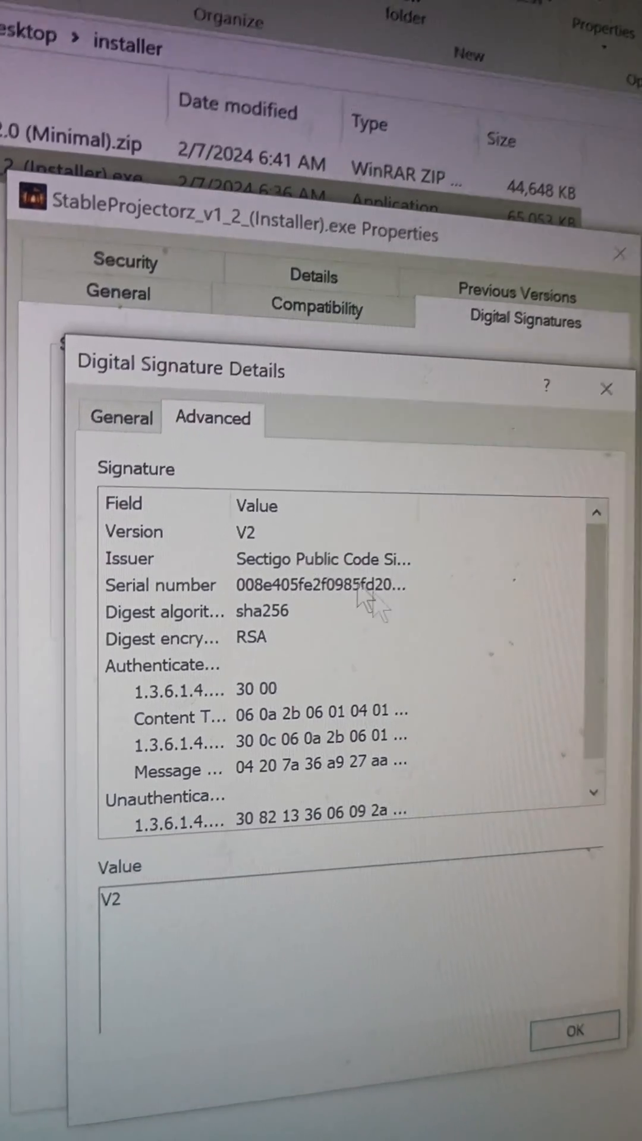